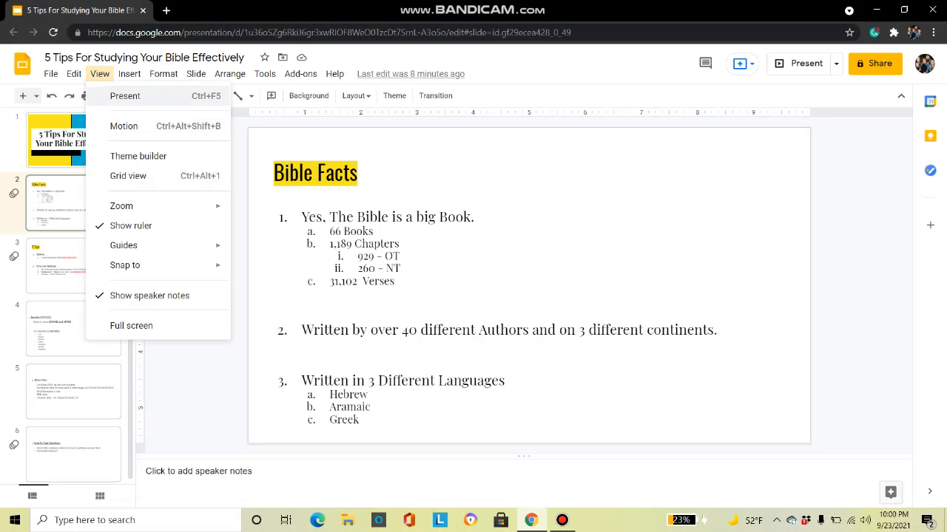
Present the 'Bible Facts' slide full screen as a running slideshow
click(125, 96)
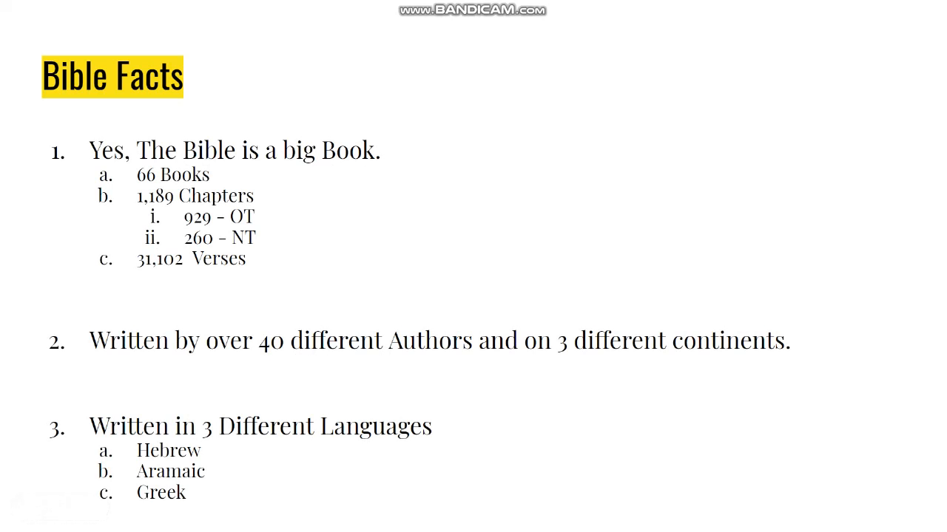